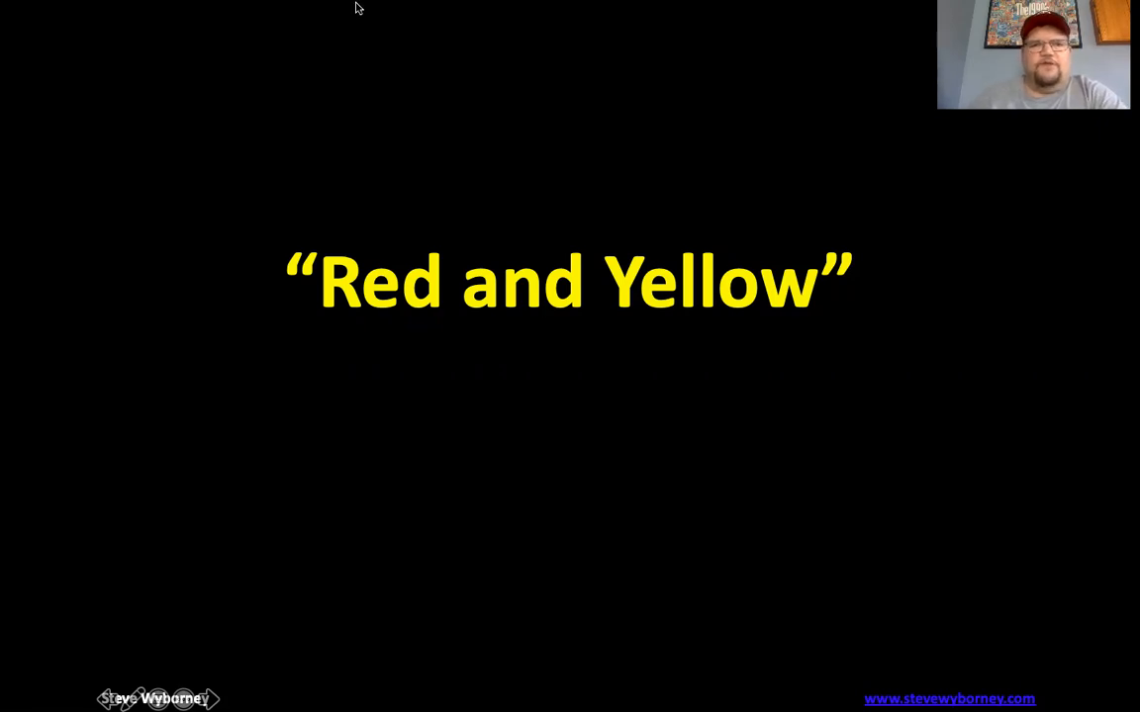
{"action": "mouse_move", "coordinate": [414, 22]}
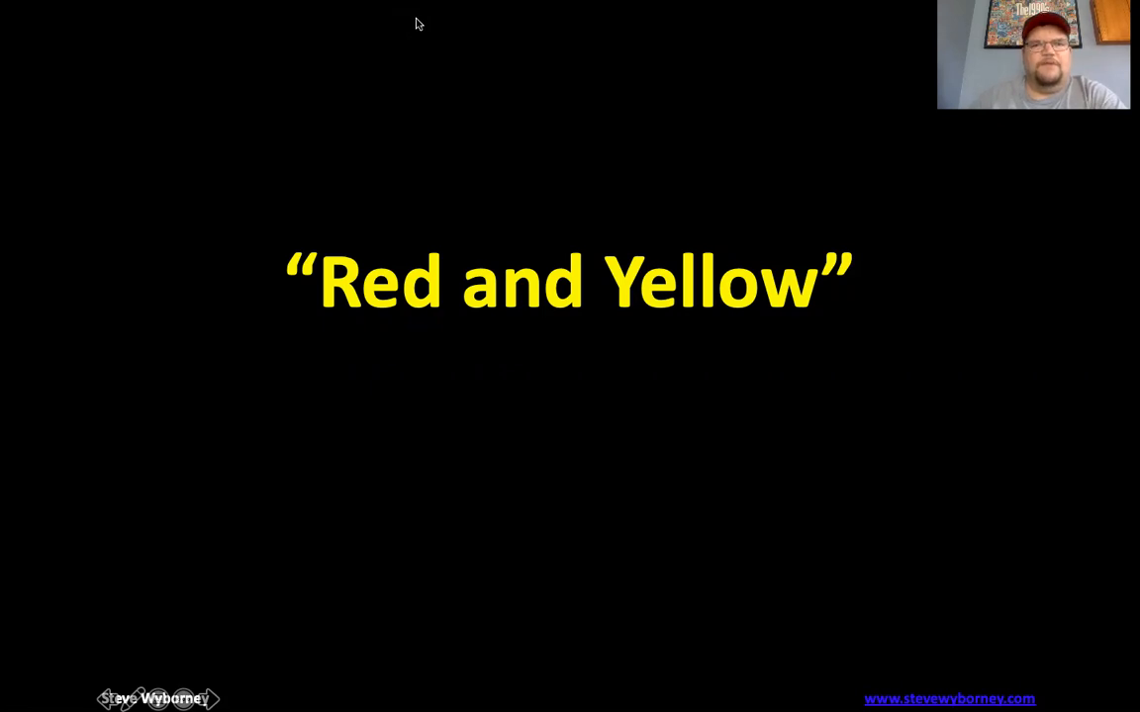
{"action": "mouse_move", "coordinate": [386, 89]}
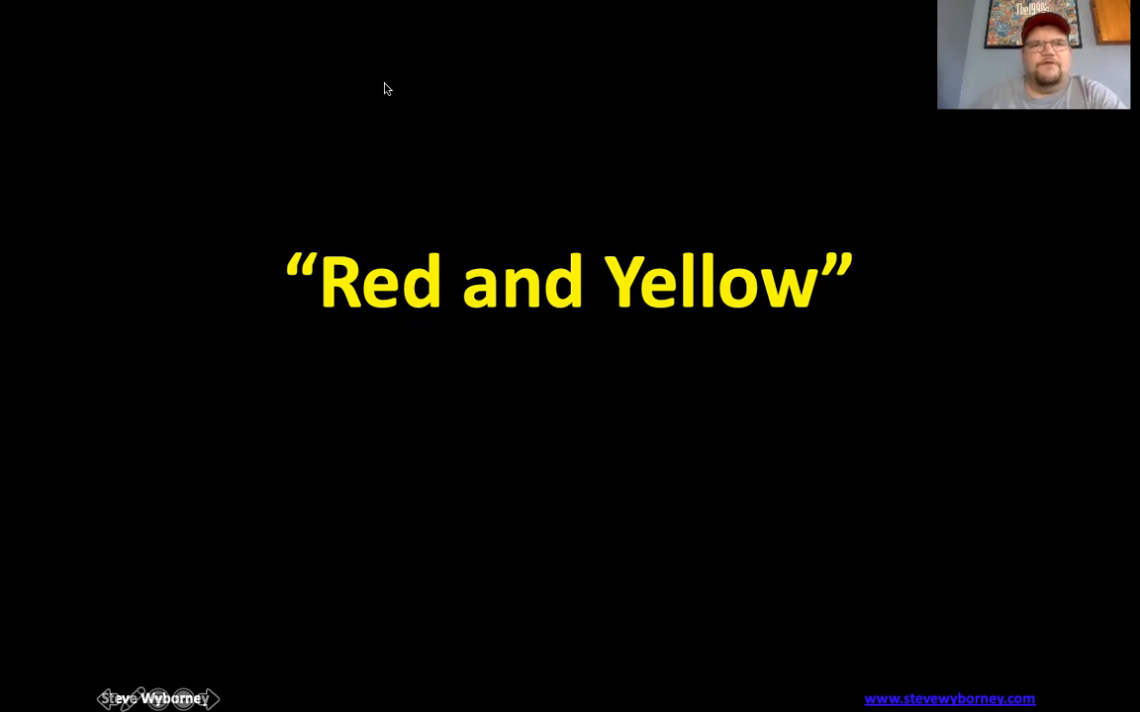